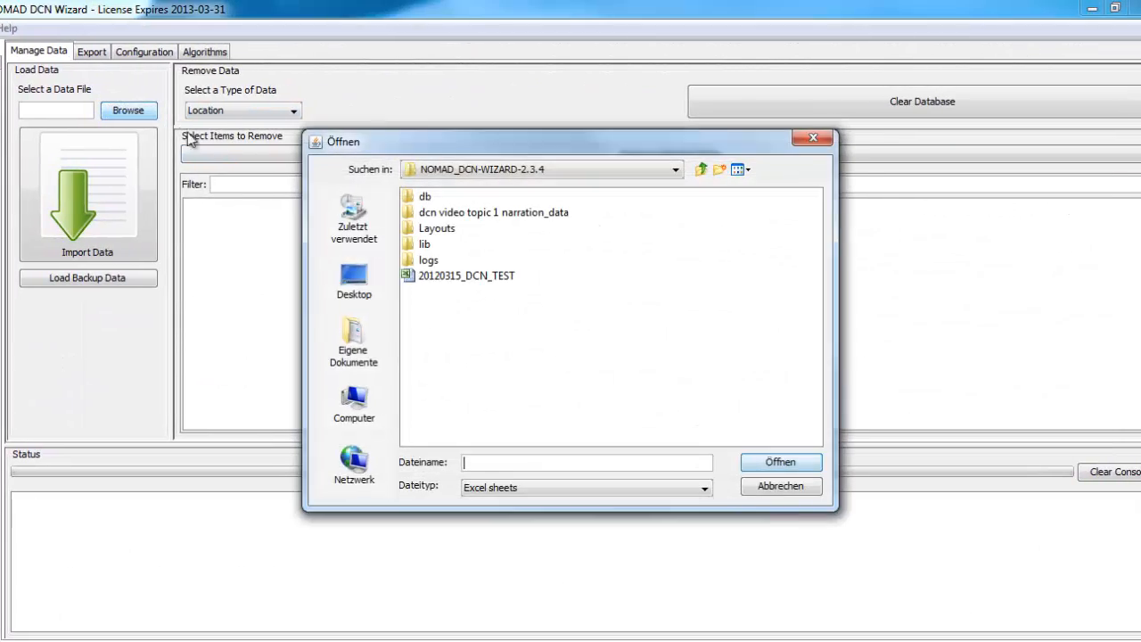
Open the 20120315_DCN_TEST spreadsheet to import its locations
{"action": "left_click", "coordinate": [467, 275]}
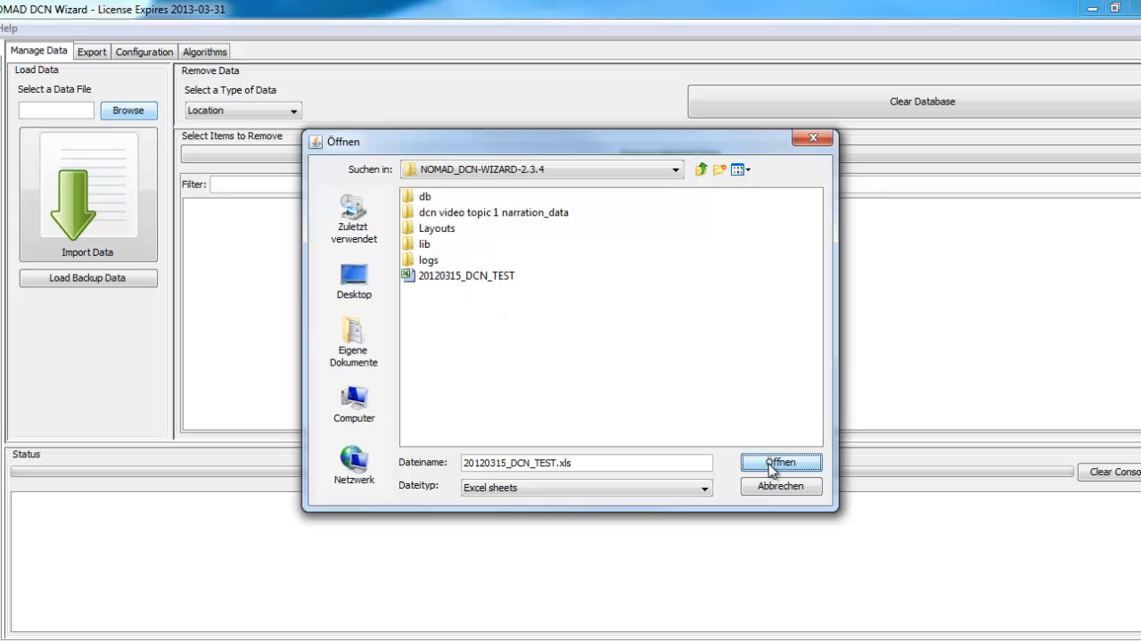
{"action": "left_click", "coordinate": [781, 462]}
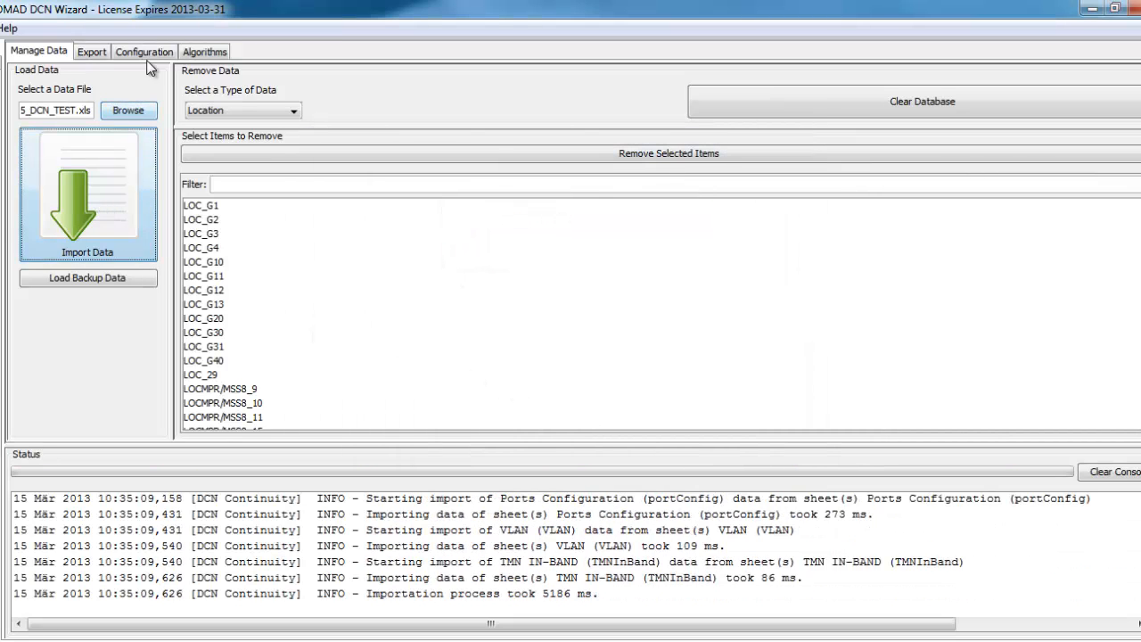
Execute the DCN configuration with ALL_DIFFERENT IP address allocation, then show the Algorithms tab
{"action": "left_click", "coordinate": [144, 51]}
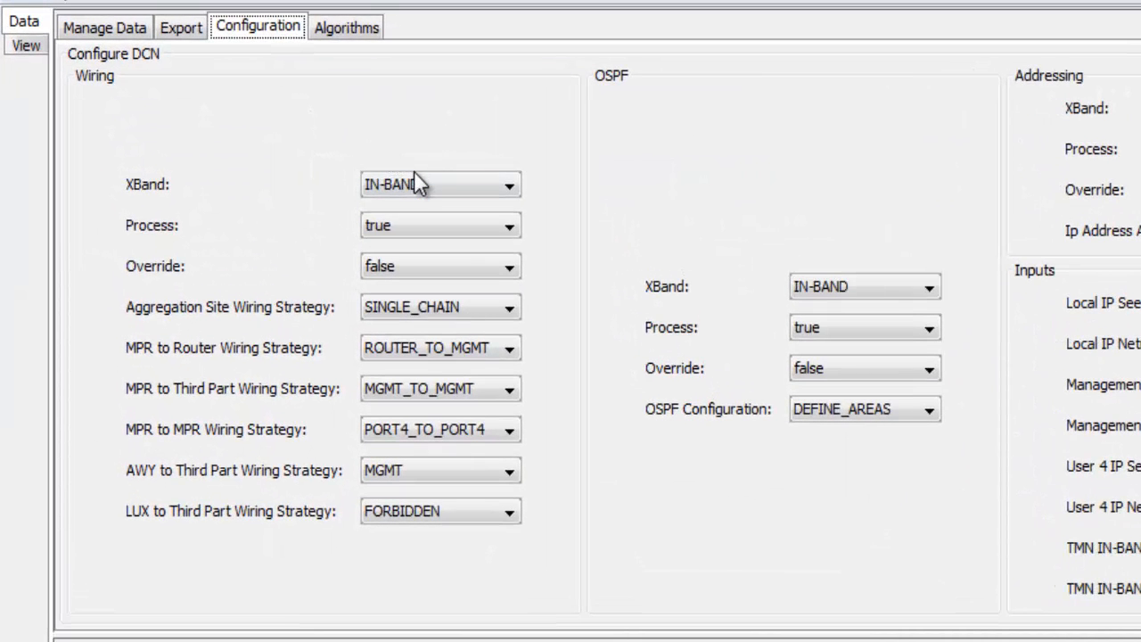
{"action": "left_click", "coordinate": [437, 225]}
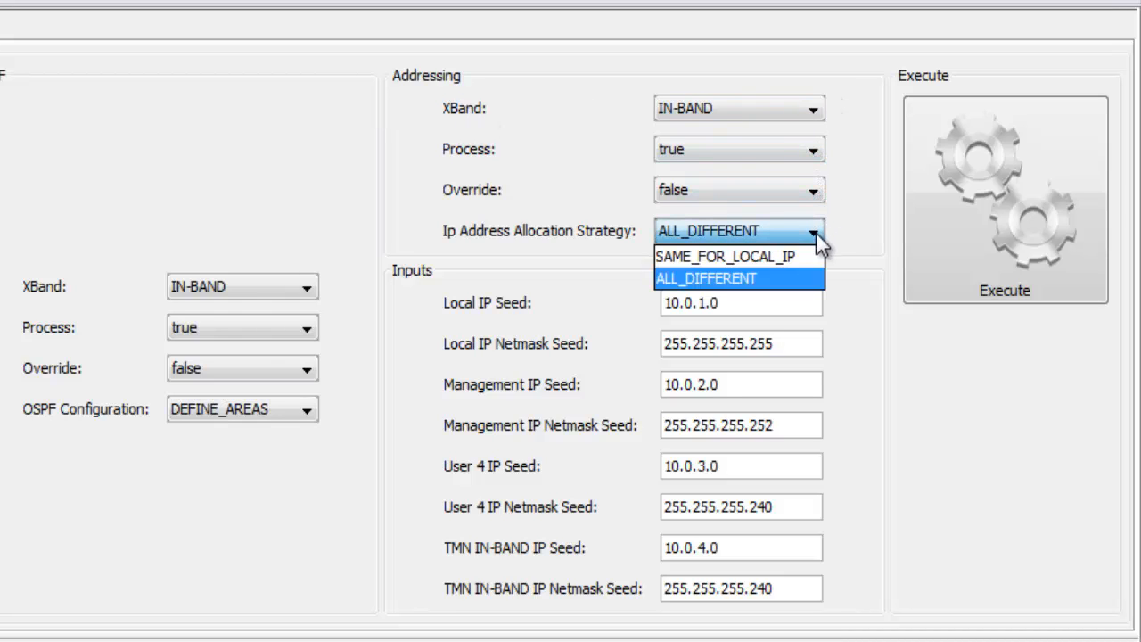
{"action": "left_click", "coordinate": [706, 279]}
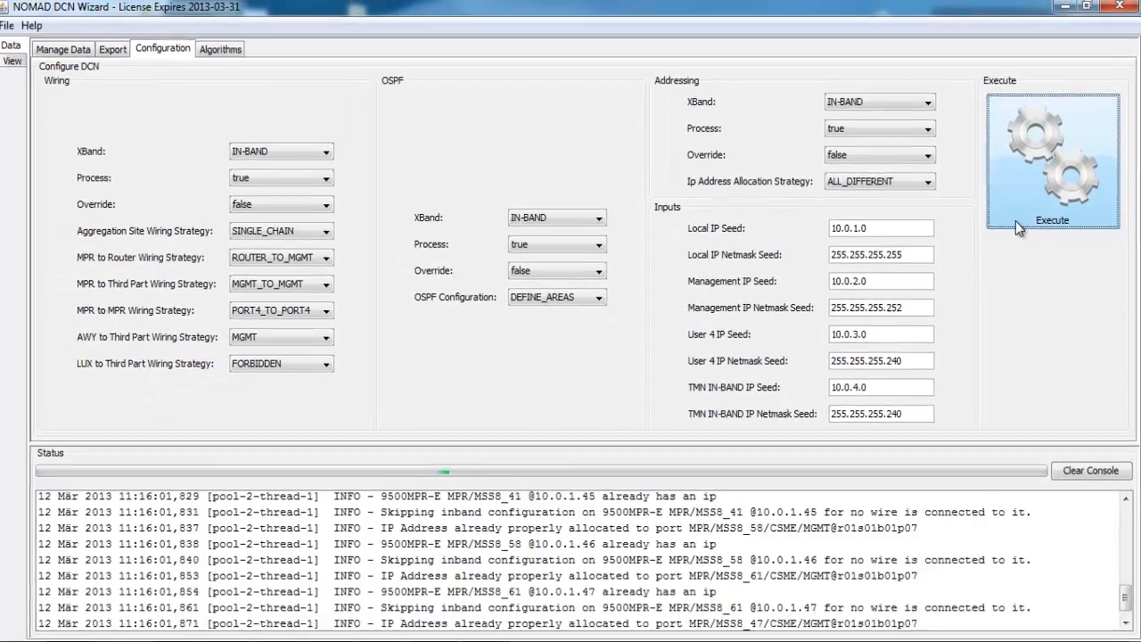
{"action": "left_click", "coordinate": [220, 48]}
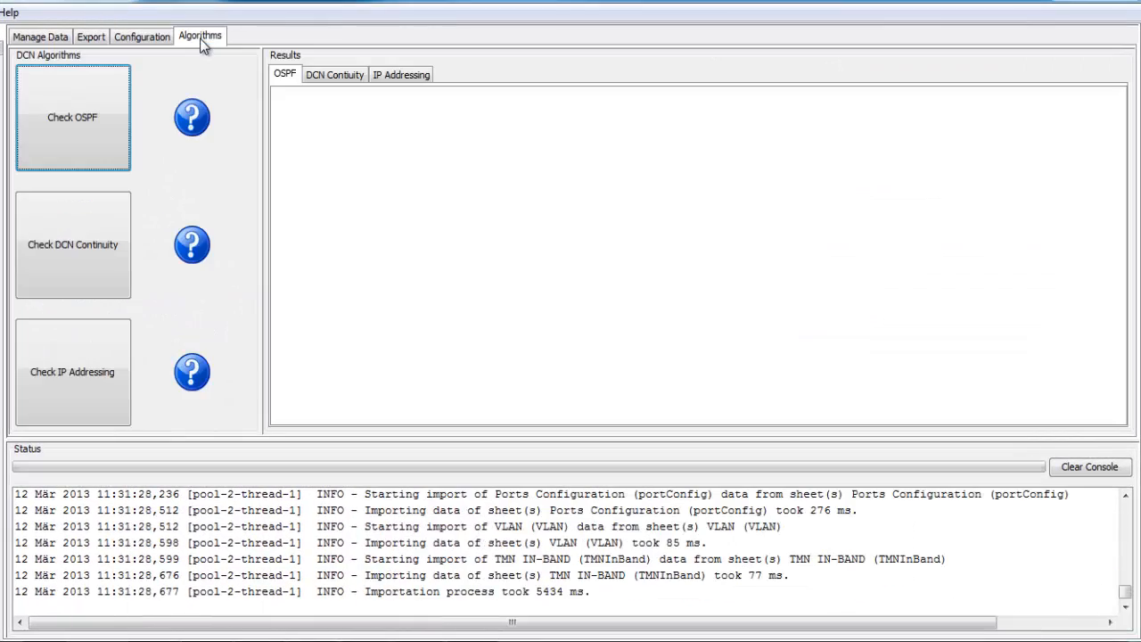
Run Check OSPF and Check DCN Continuity, then review the results
{"action": "left_click", "coordinate": [72, 116]}
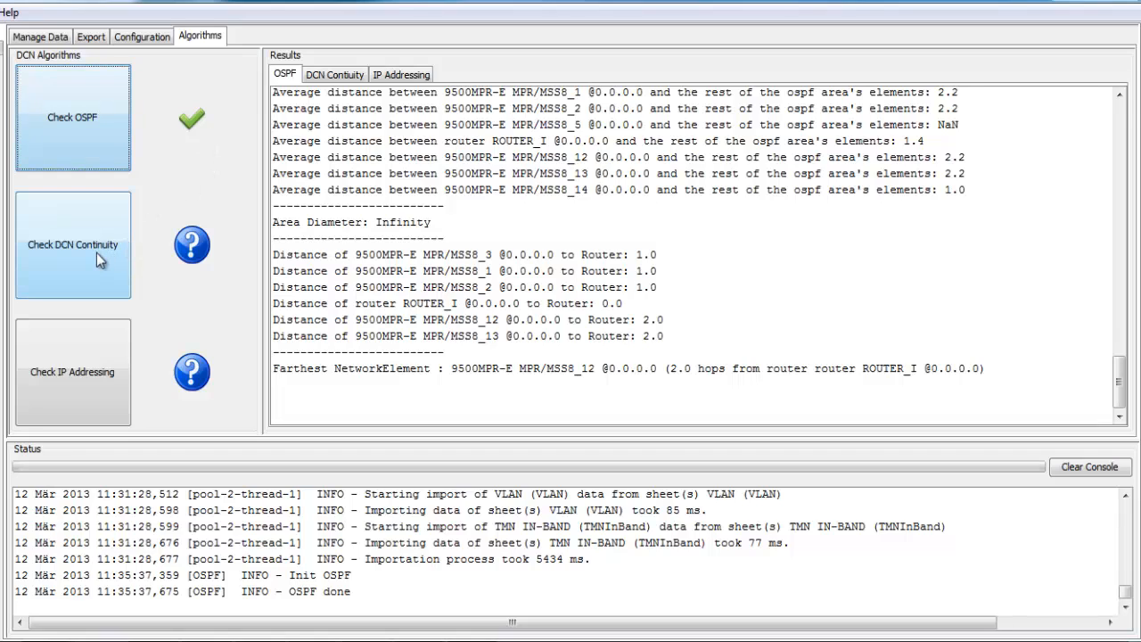
{"action": "left_click", "coordinate": [73, 244]}
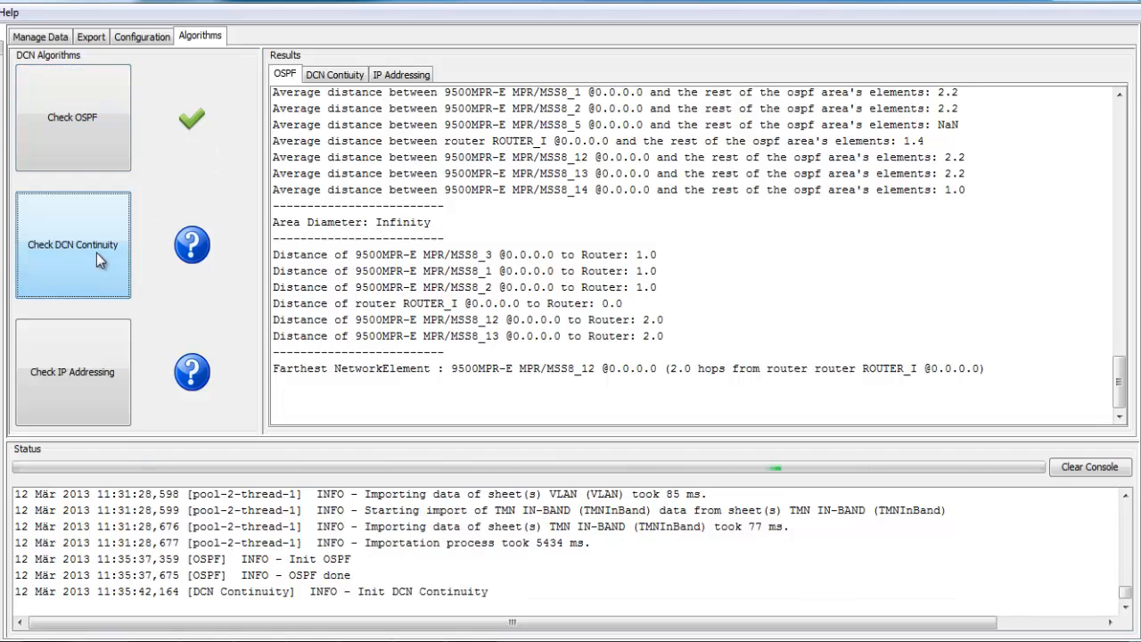
{"action": "left_click", "coordinate": [72, 244]}
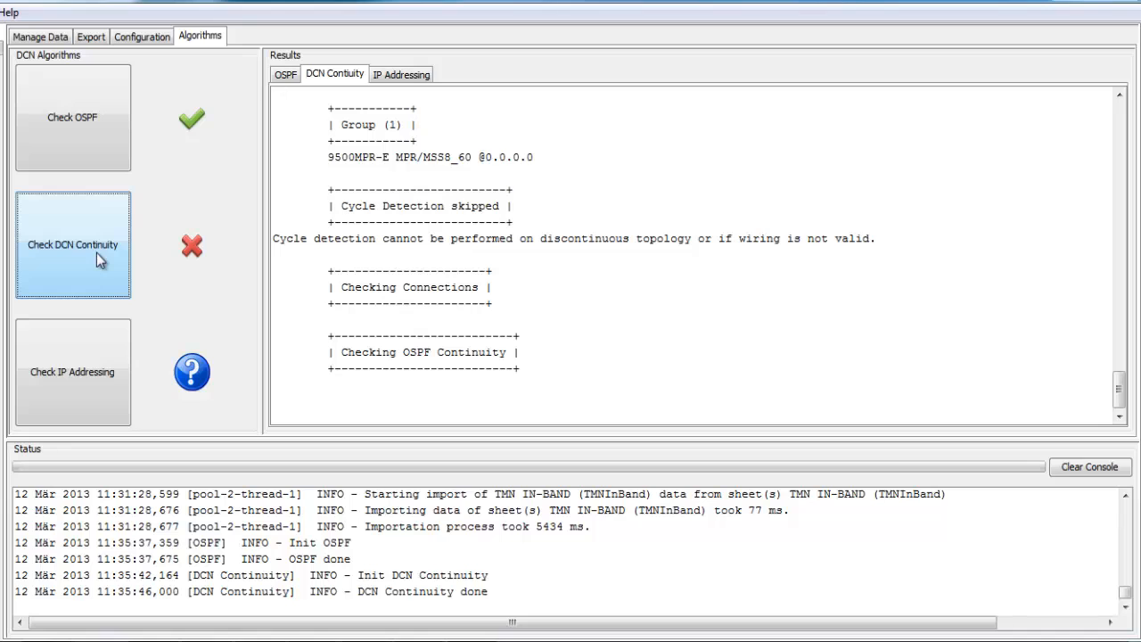
{"action": "left_click", "coordinate": [72, 371]}
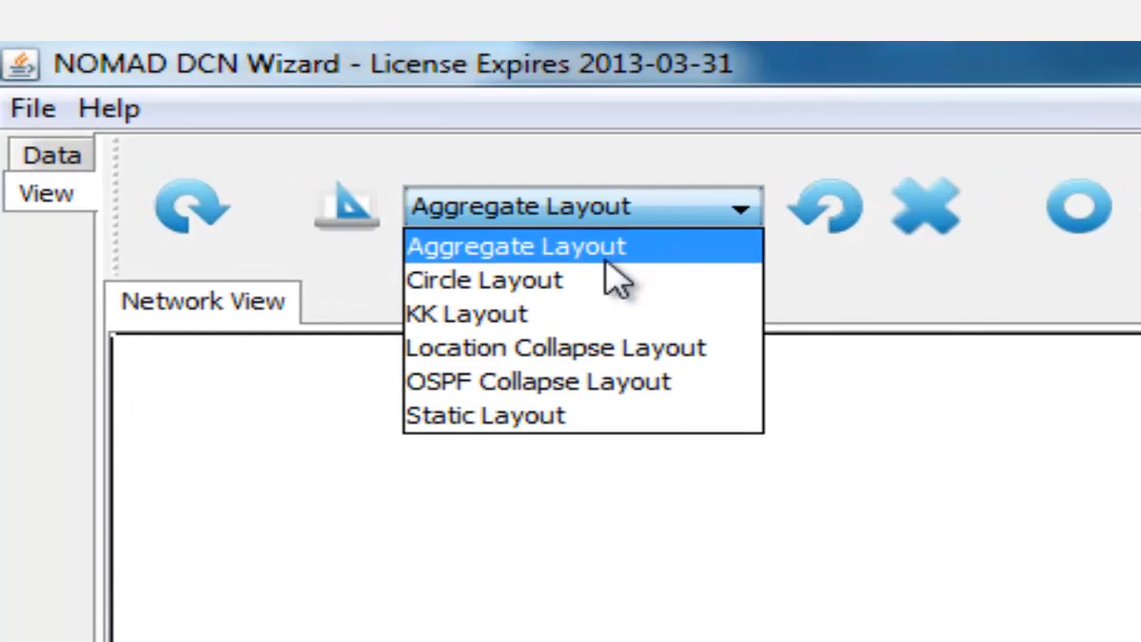
Show the topology in Circle Layout, switch layouts, and search for area ospf:0.0
{"action": "left_click", "coordinate": [485, 279]}
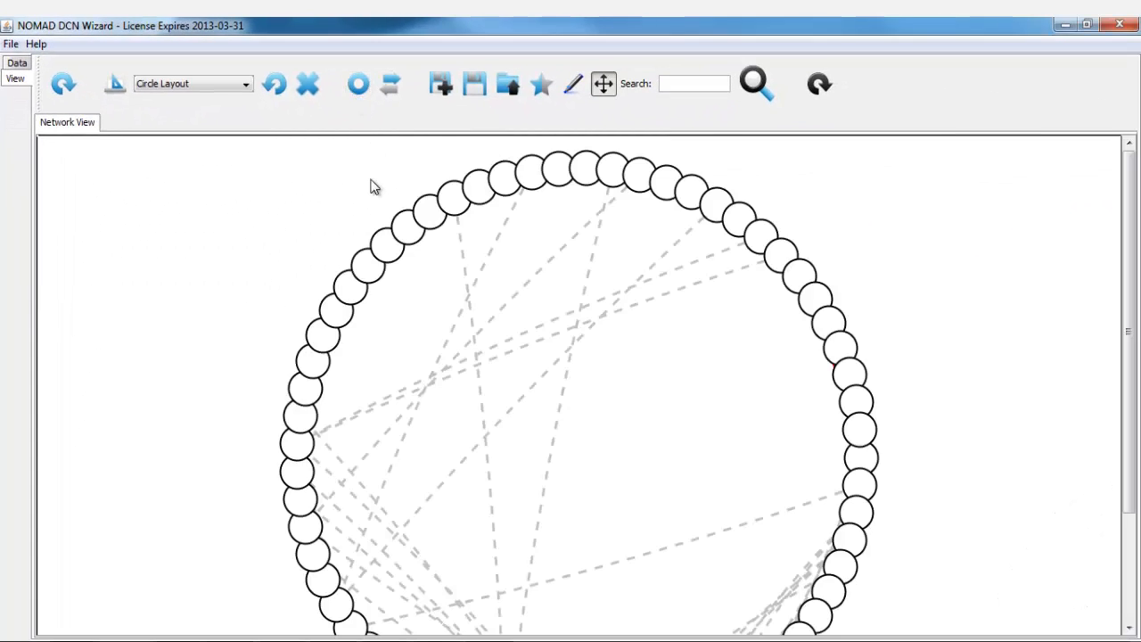
{"action": "left_click", "coordinate": [192, 83]}
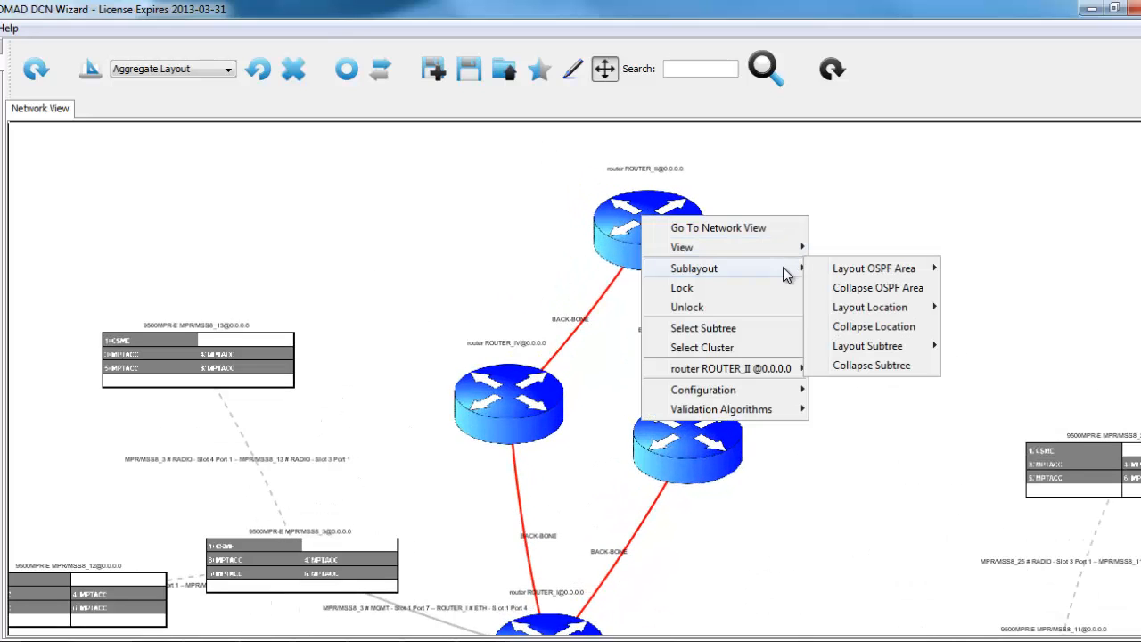
{"action": "mouse_move", "coordinate": [780, 347]}
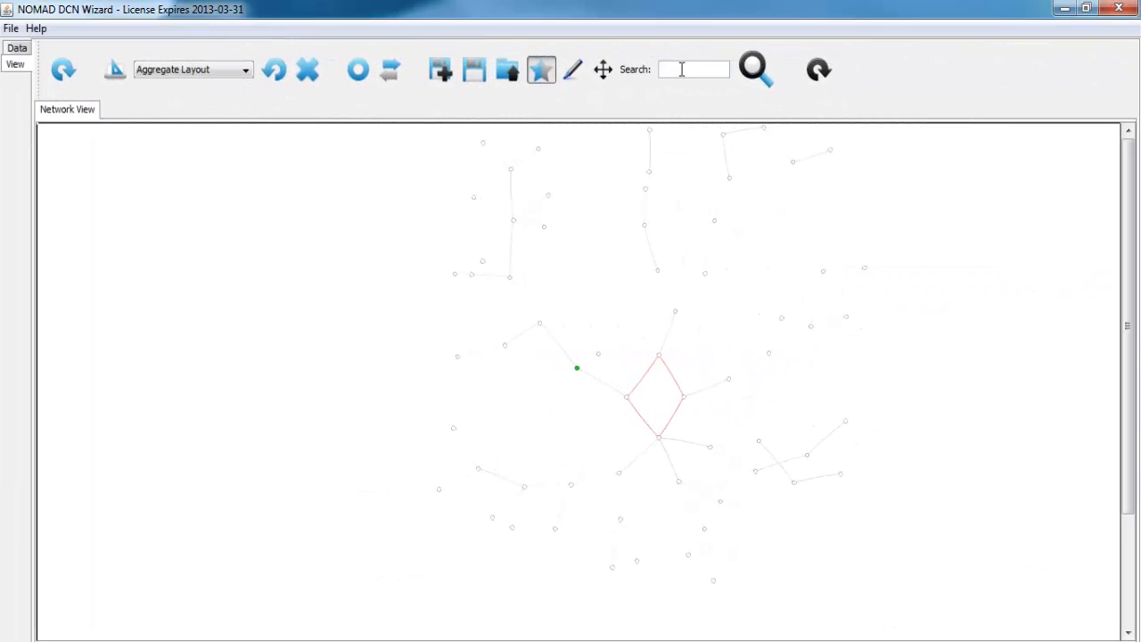
{"action": "type", "text": "ospf:0.0"}
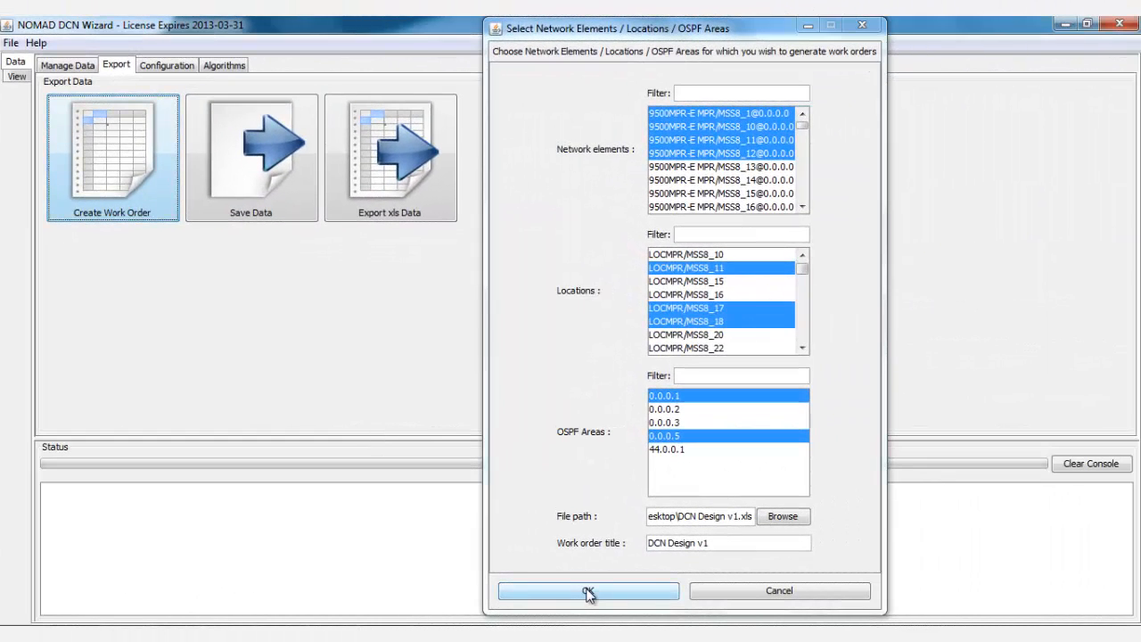
Generate the 'DCN Design v1' work order and view the document
{"action": "left_click", "coordinate": [588, 590]}
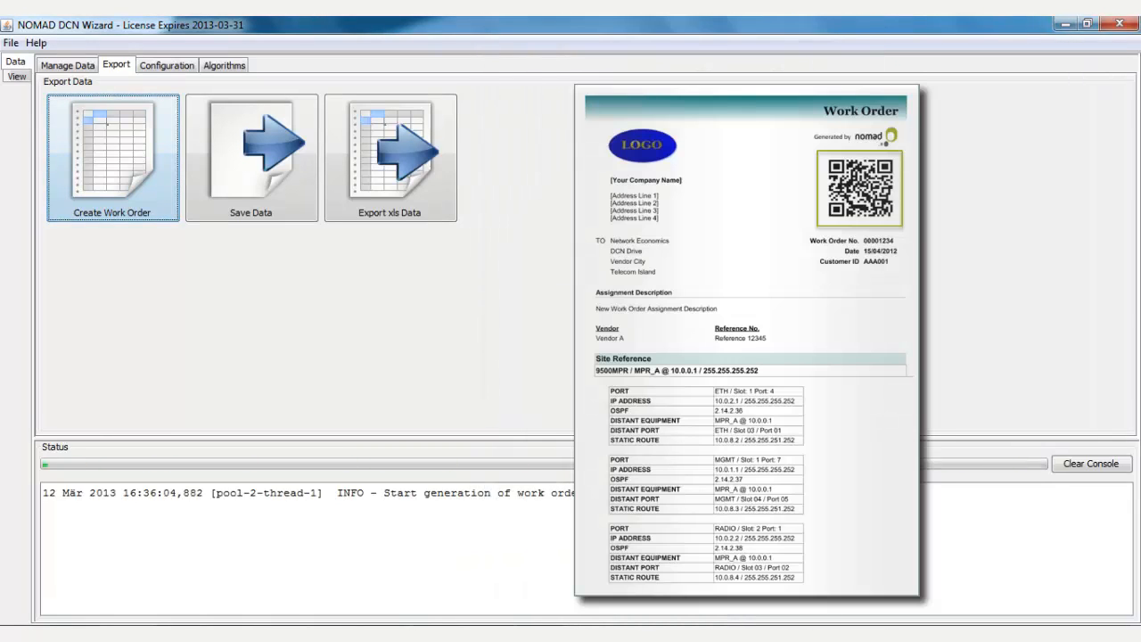
{"action": "left_click", "coordinate": [111, 158]}
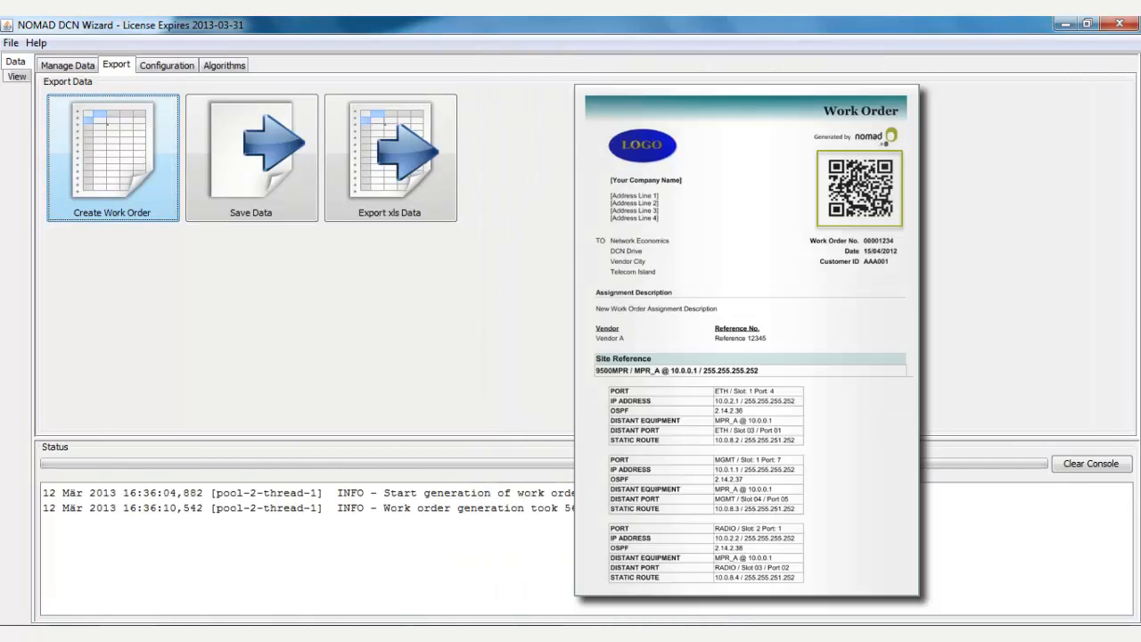